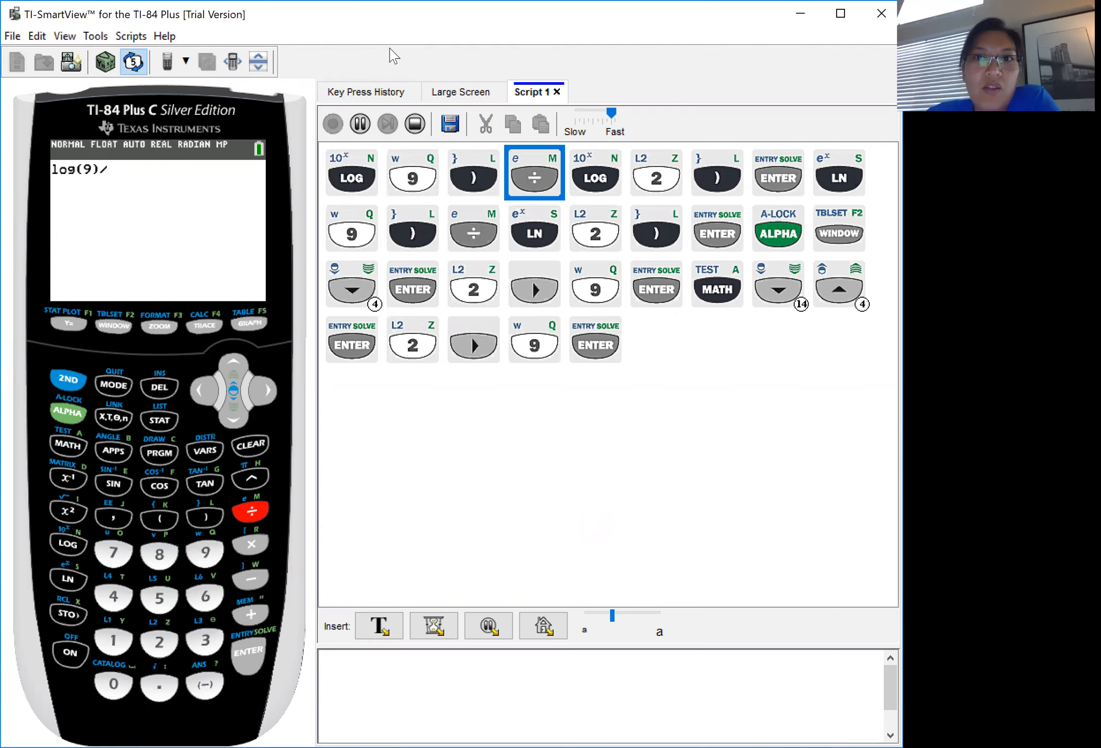
# Let Script 1 replay the LOG and 2 keys, extending the entry to log(9)/log(2
pyautogui.click(158, 641)
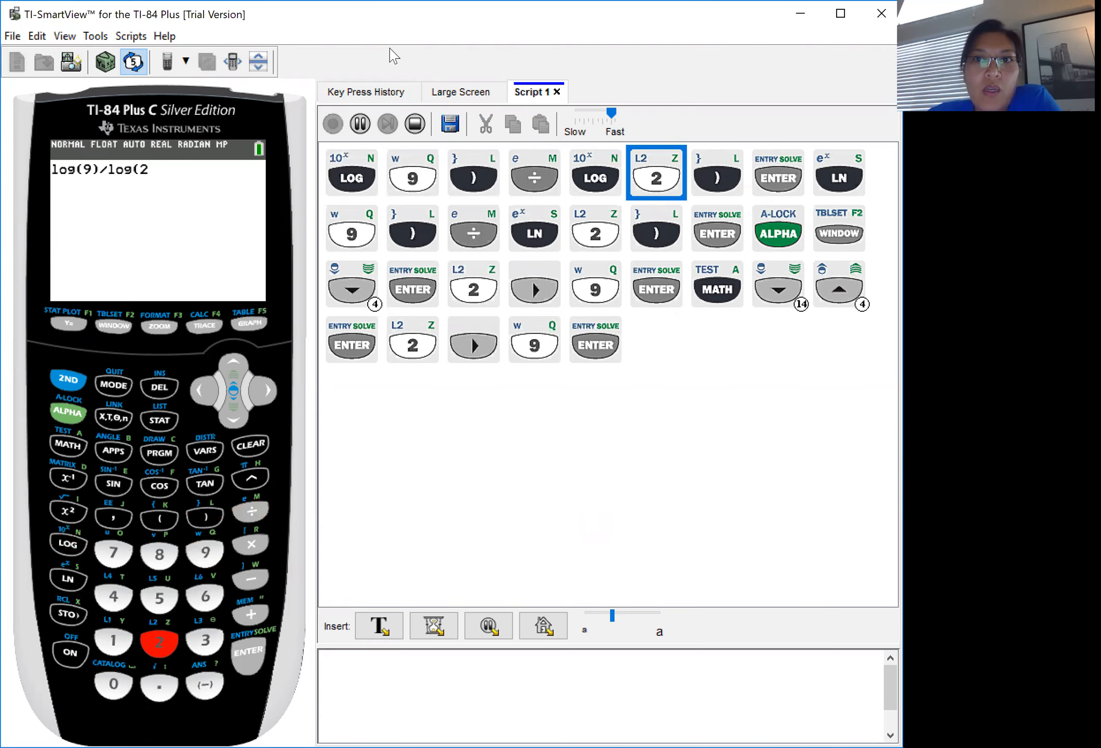